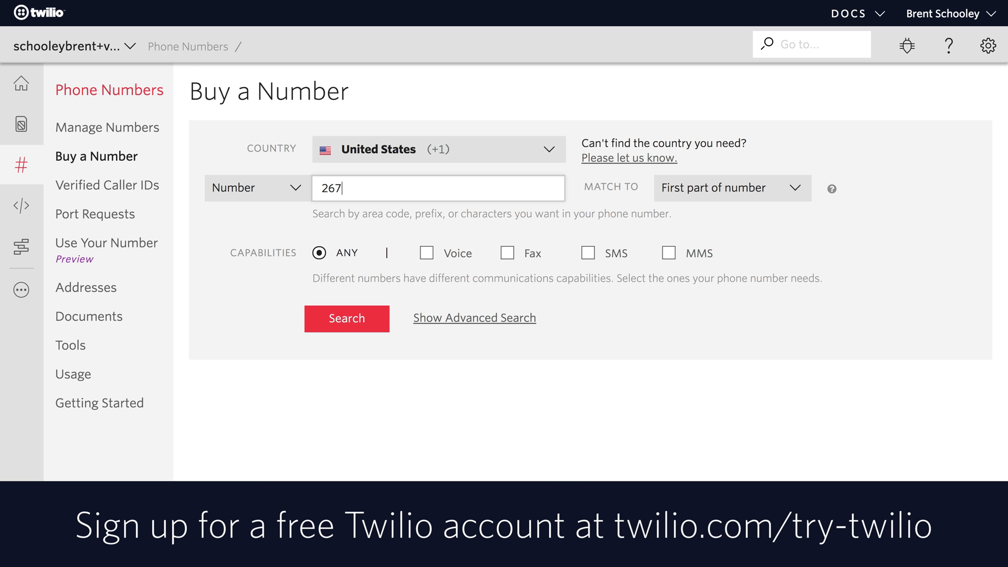
left_click(346, 318)
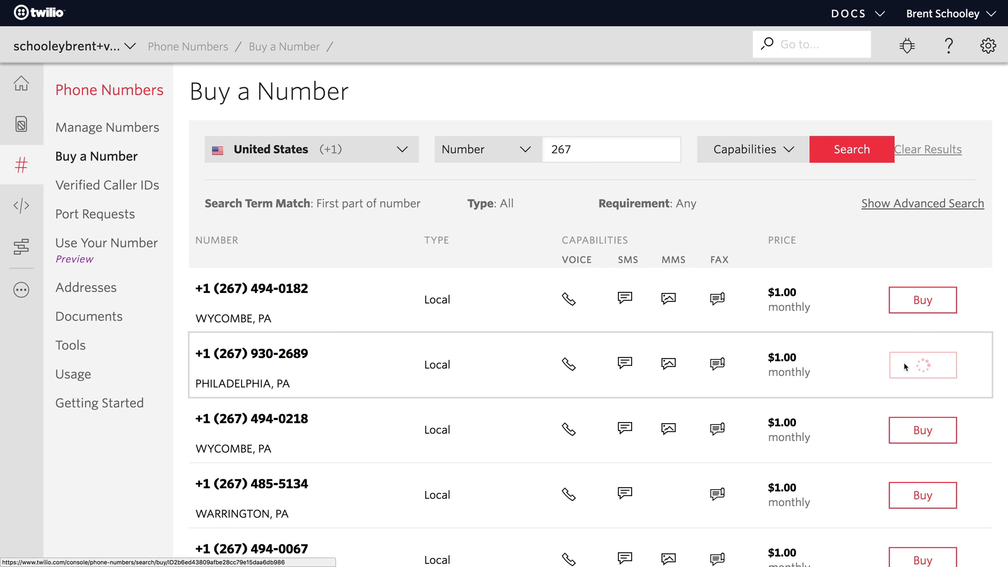
left_click(922, 365)
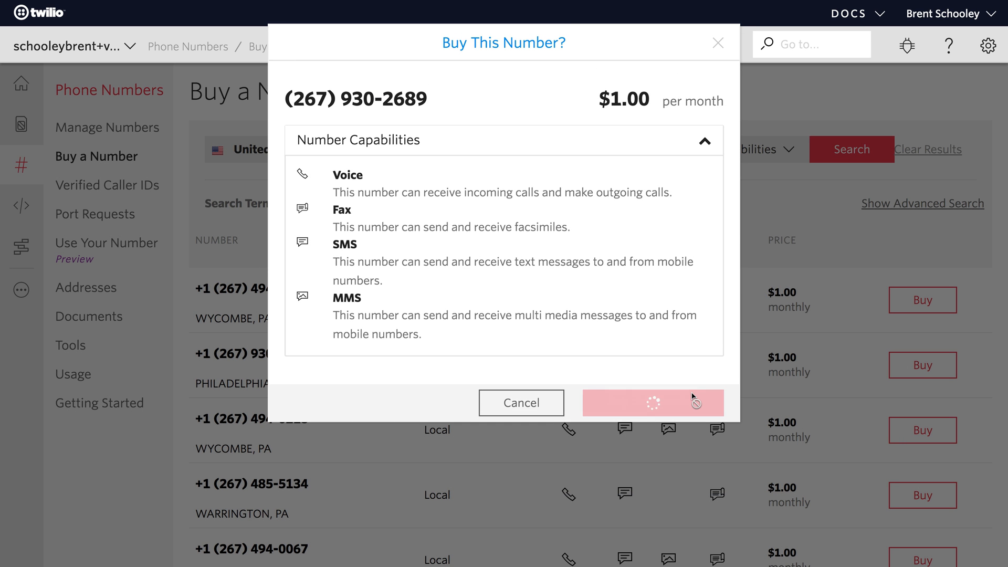
left_click(652, 402)
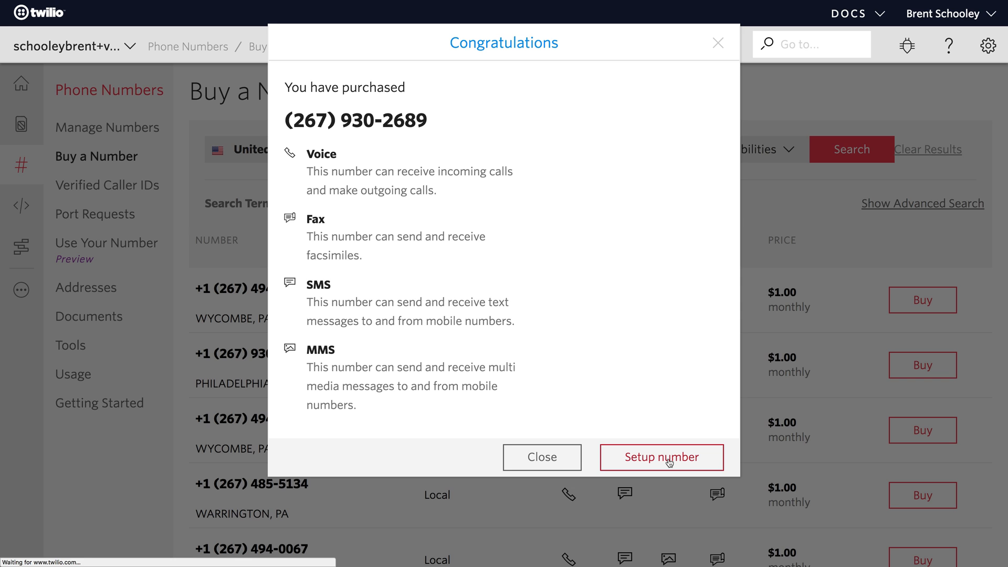
left_click(660, 457)
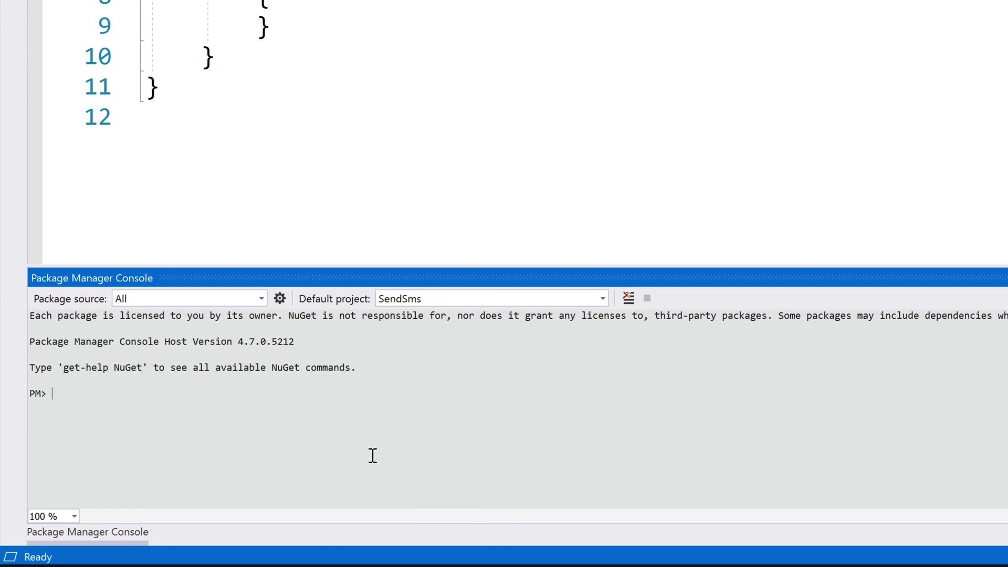
Run Install-Package Twilio in the Package Manager Console for the SendSms project
type("Install-Packa")
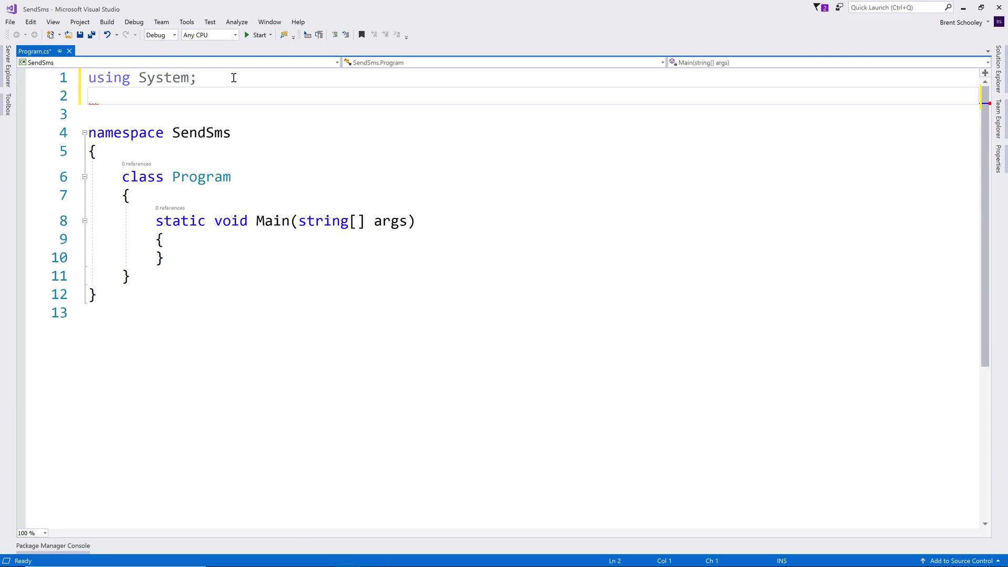
Add using directives for Twilio and Twilio.Rest.Api.V2010.Account in Program.cs
type("using Twilio;")
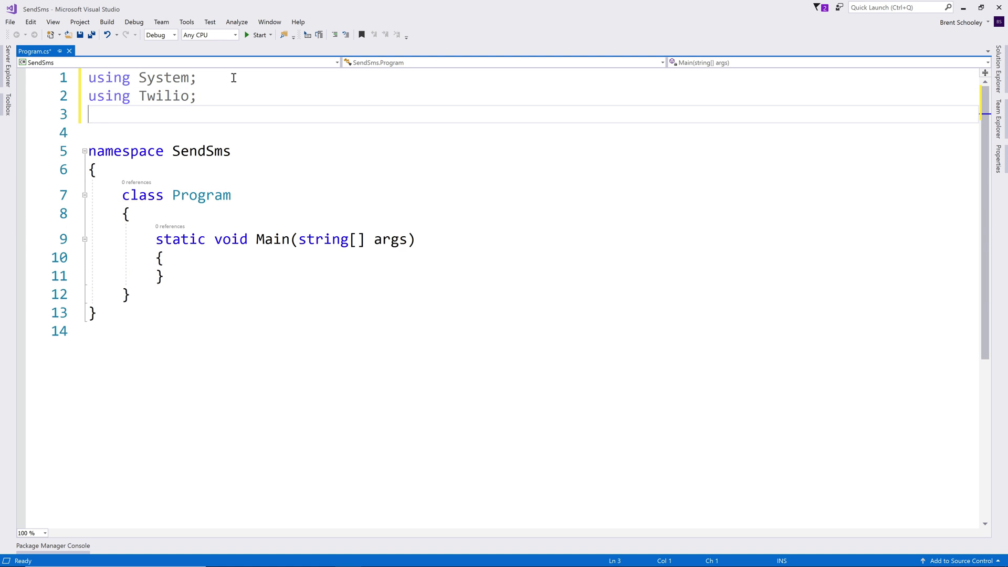
type("using Twilio.R")
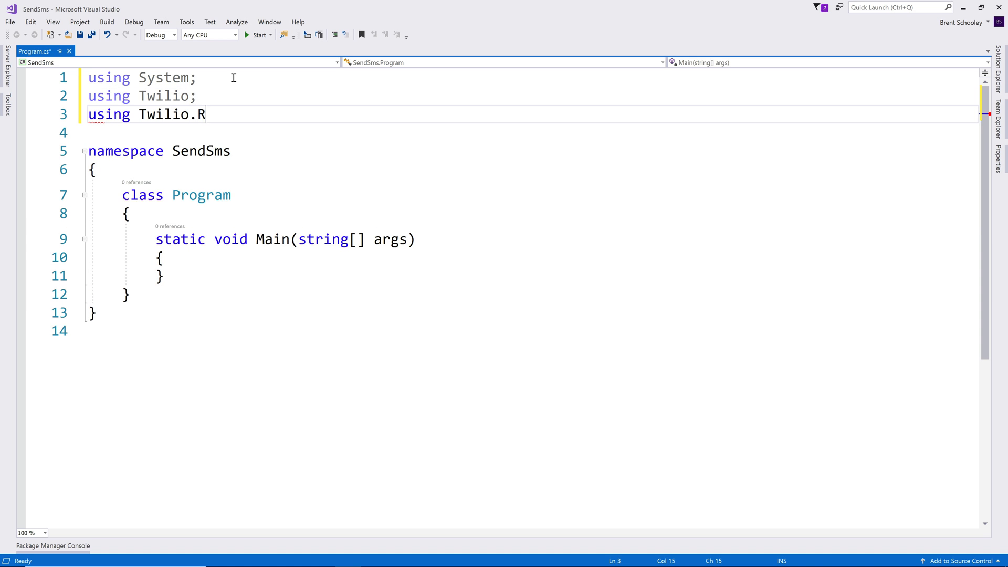
type("est.Api.V2010.Account;")
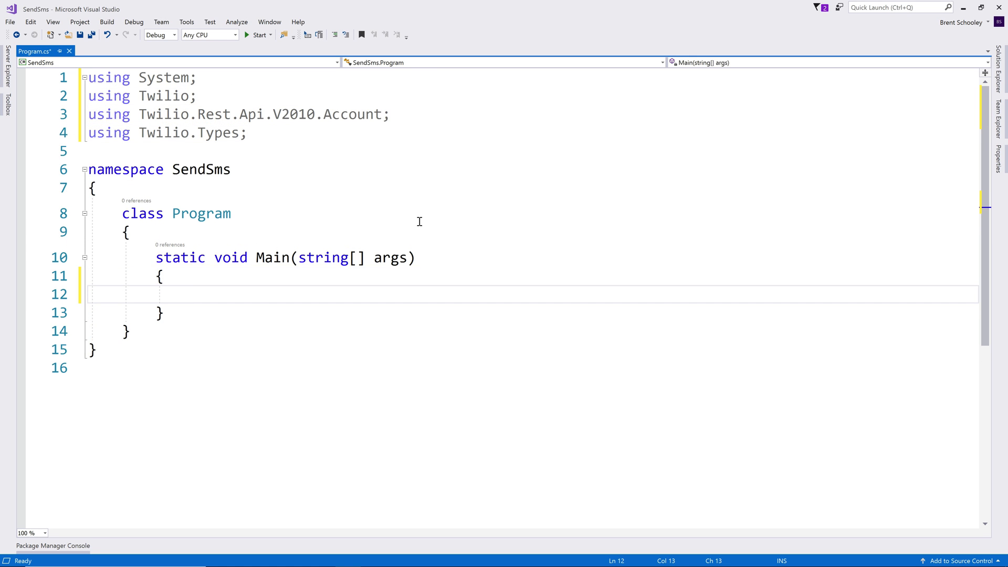
Declare string accountSid read from the TWILIO_ACCOUNT_SID environment variable
type("string")
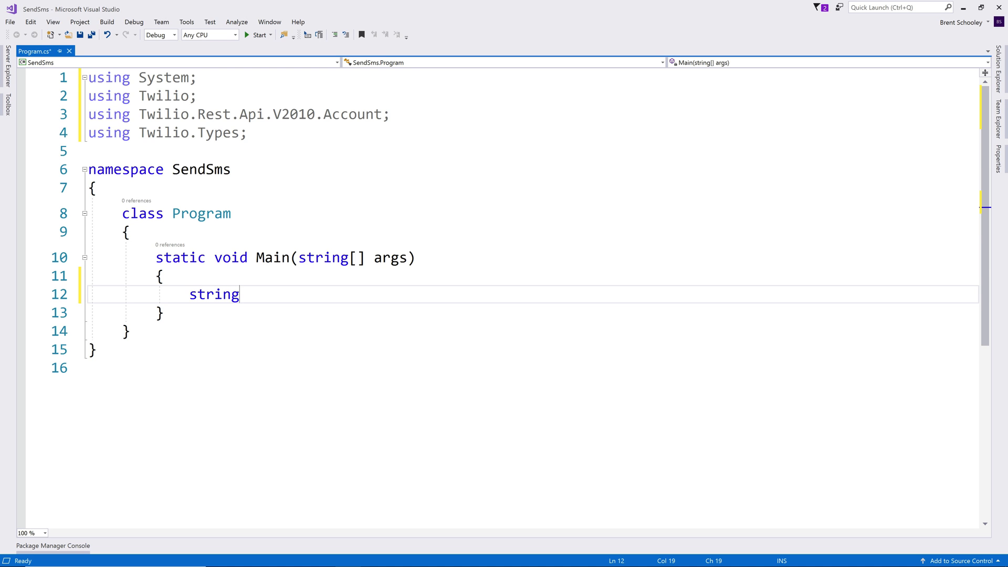
type("accountSid")
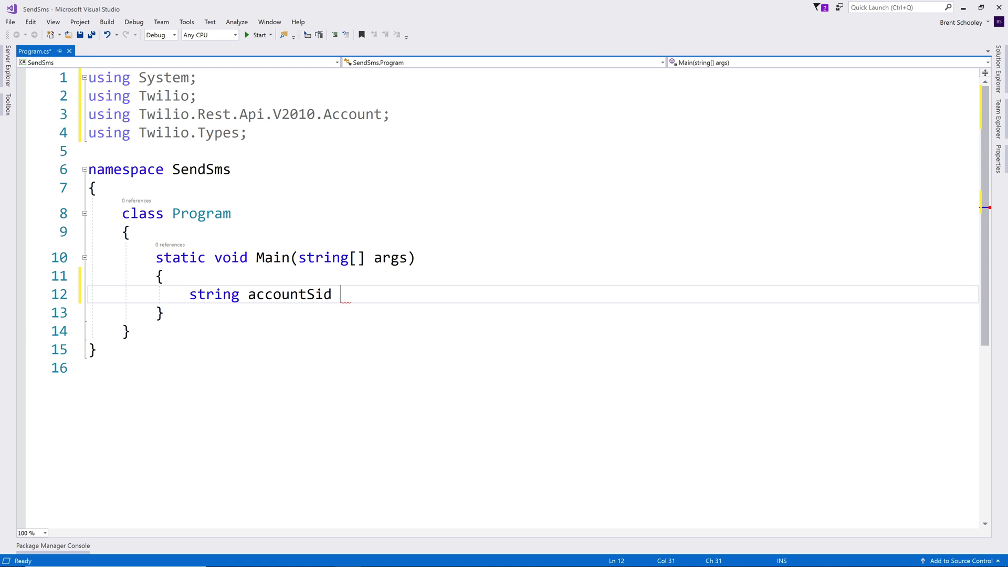
type("= Environment")
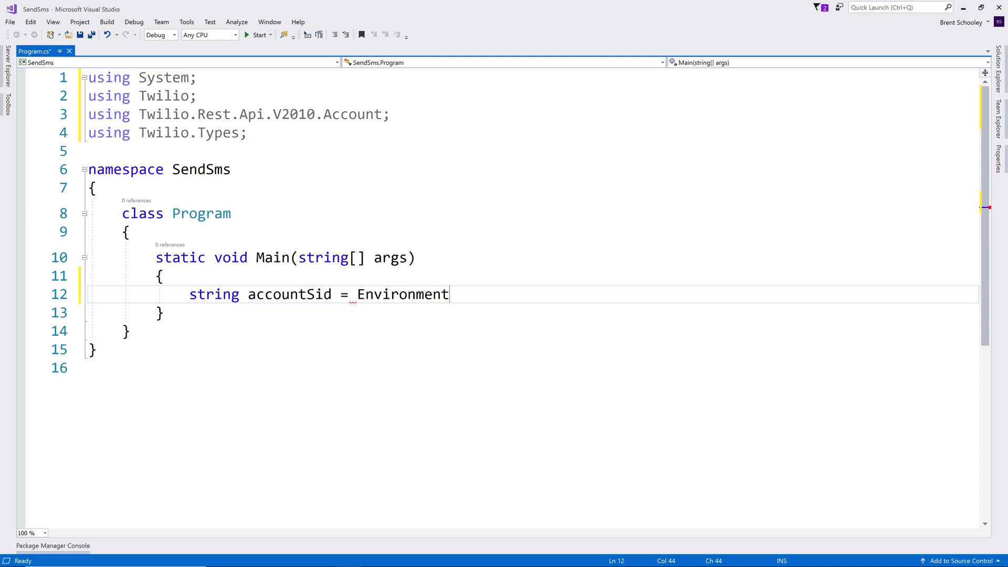
type(".GetEnvironment")
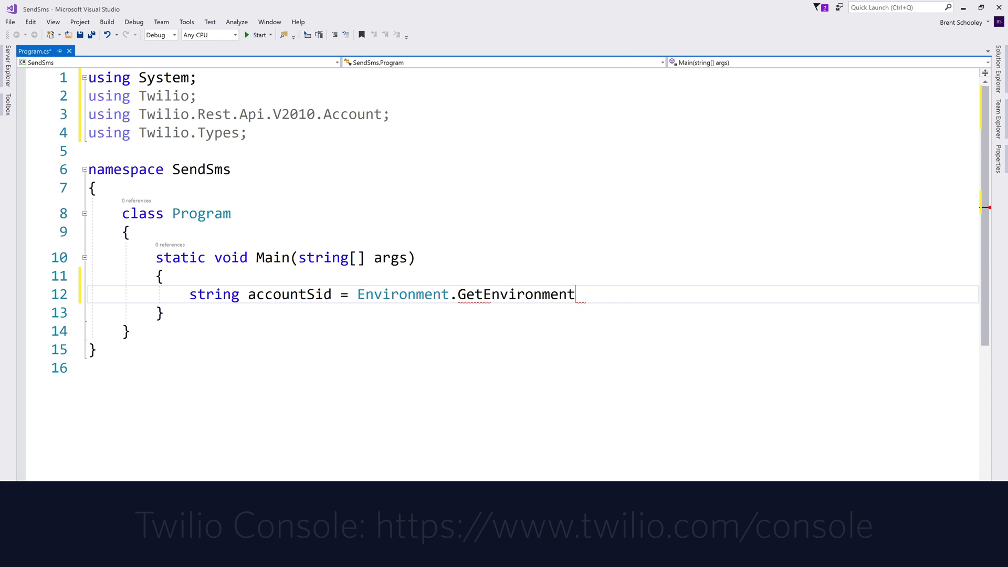
type("Variable()")
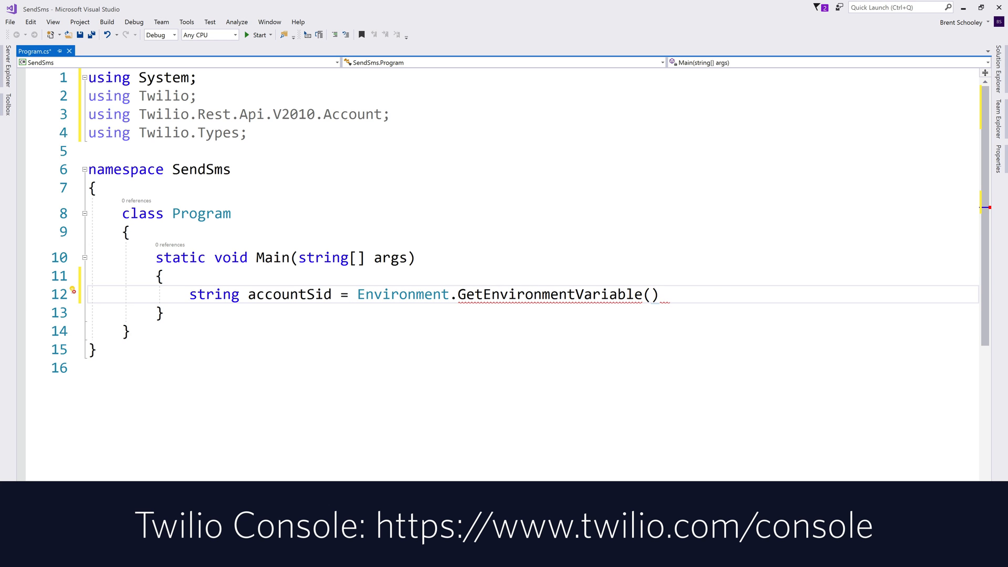
type("\"TWILIO_ACCOUN\"")
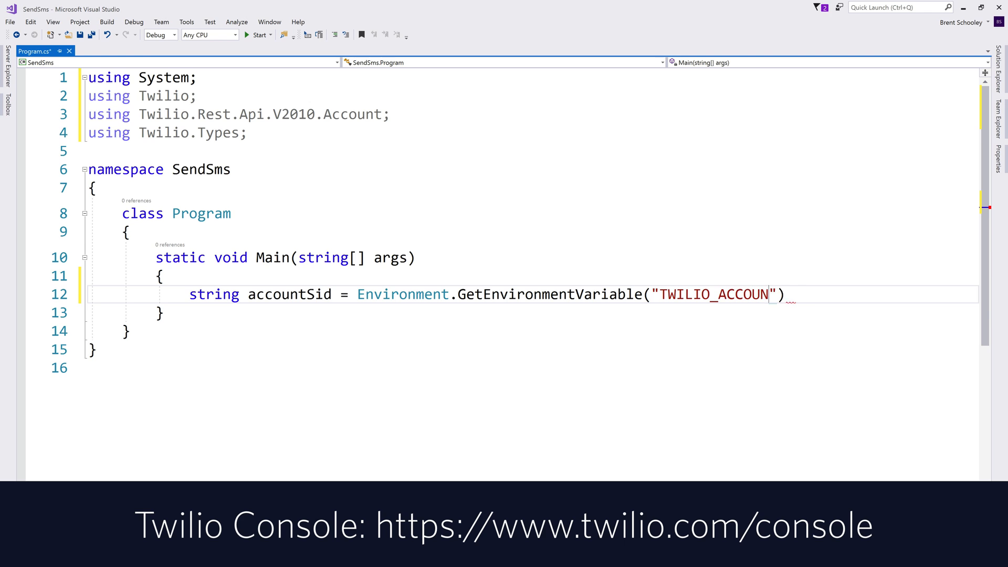
type("T_SID")
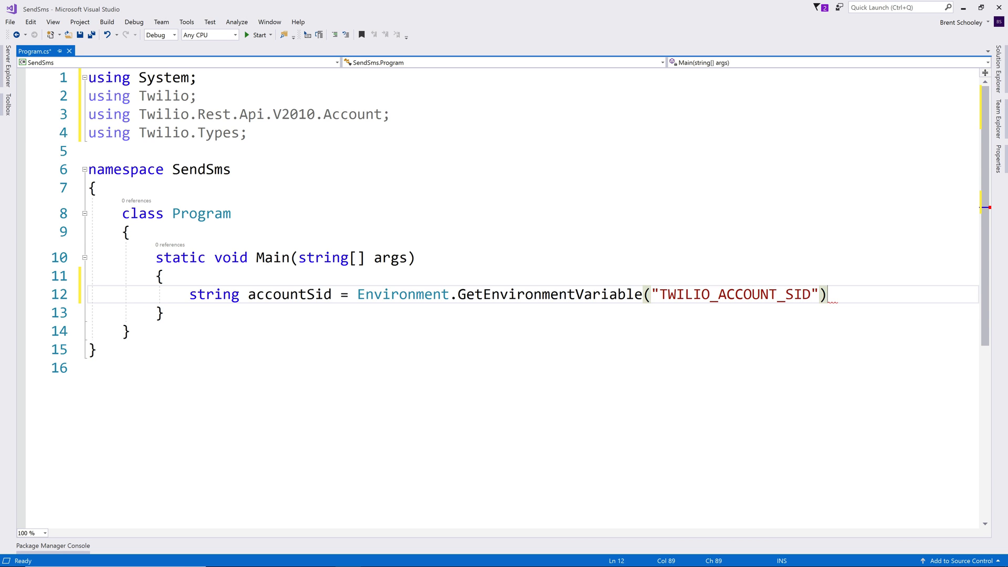
Declare authToken from TWILIO_AUTH_TOKEN and initialize TwilioClient with the credentials
type("string a")
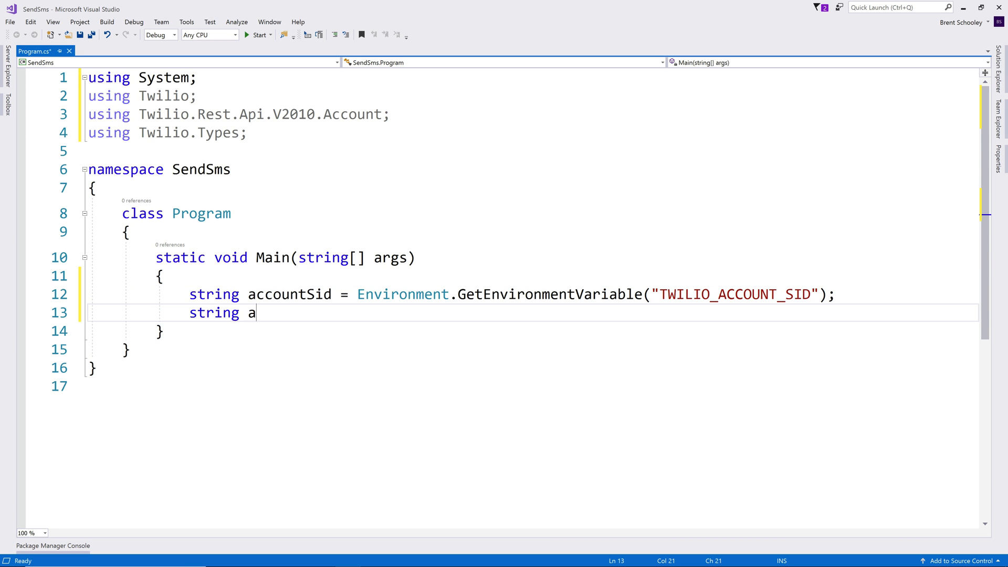
type("uthToken = Environment.GetEnvironmentVariable(\"TWILIO_AUTH_TOKEN\");")
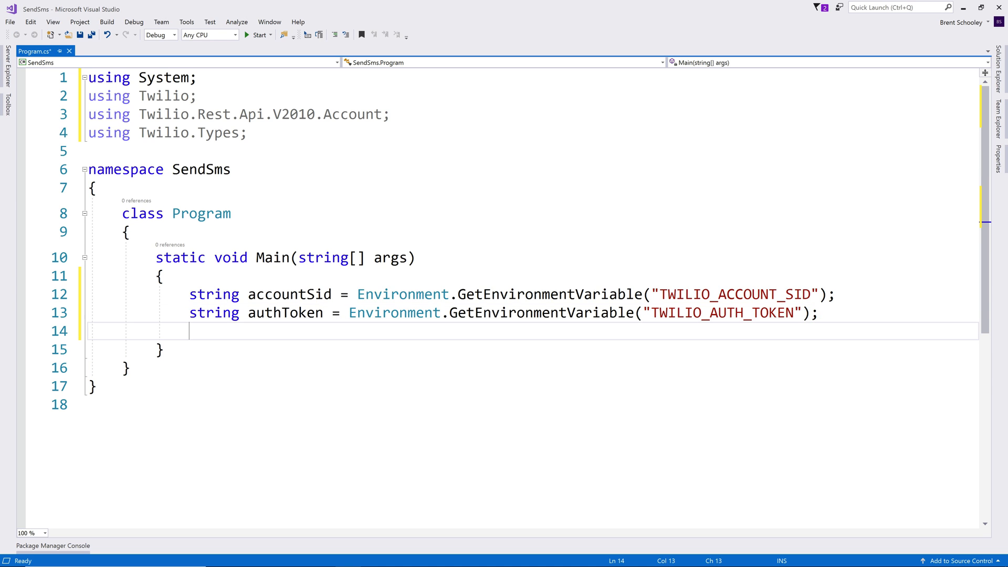
type("TwilioClient")
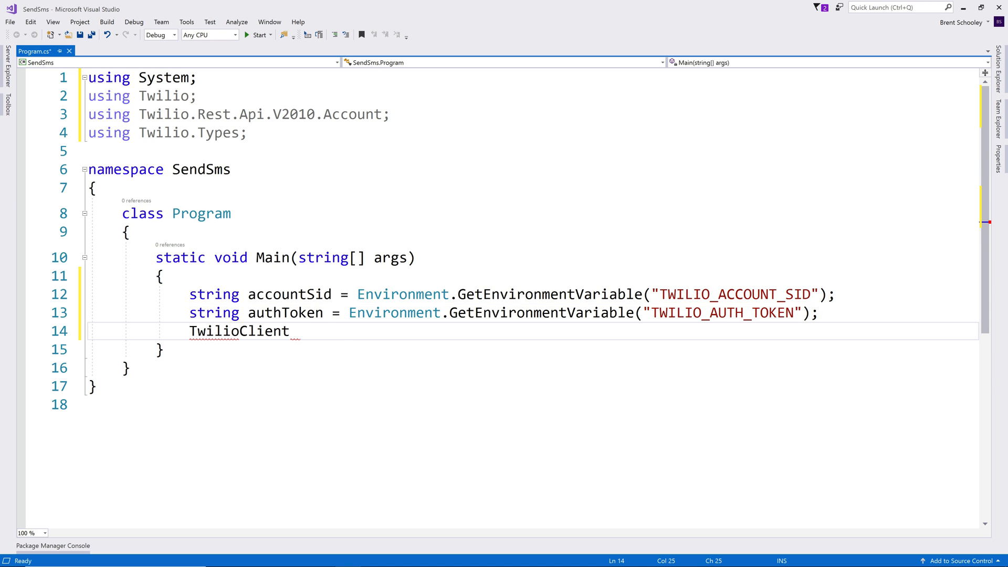
type(".Init(accountSid, authToken);")
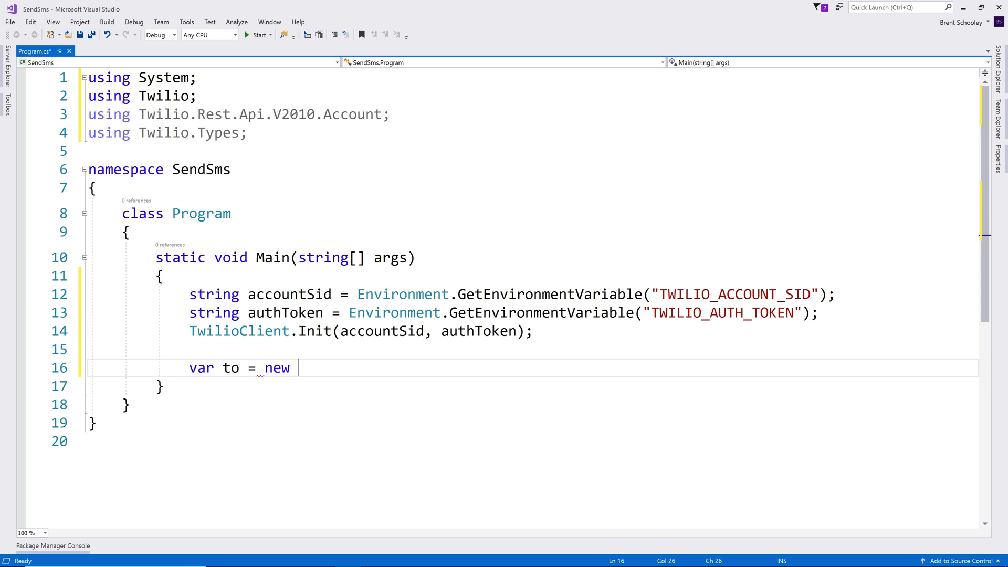
Define 'to' as a PhoneNumber read from the MY_PHONE_NUMBER environment variable
type("PhoneNumber(")
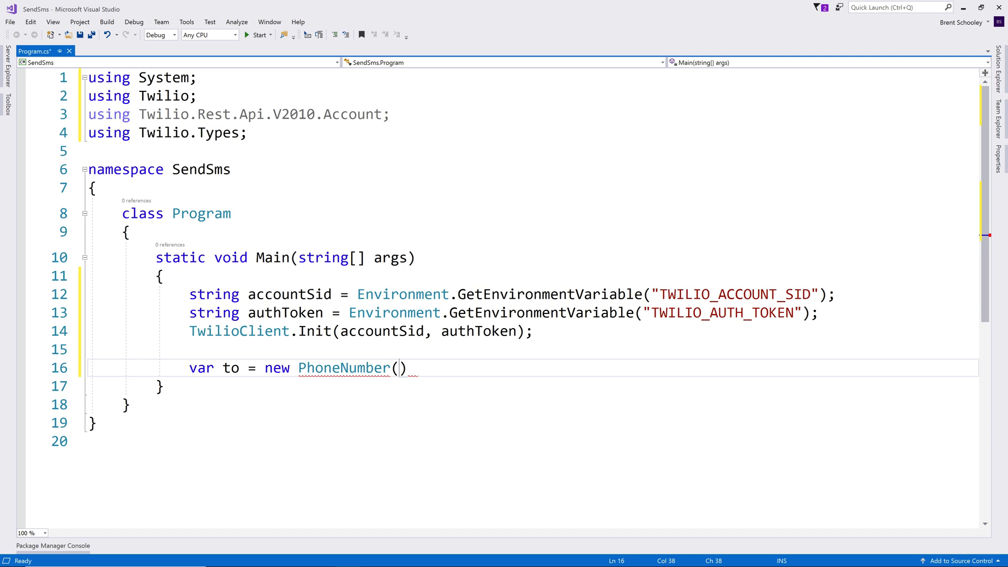
type("\"+1555\"")
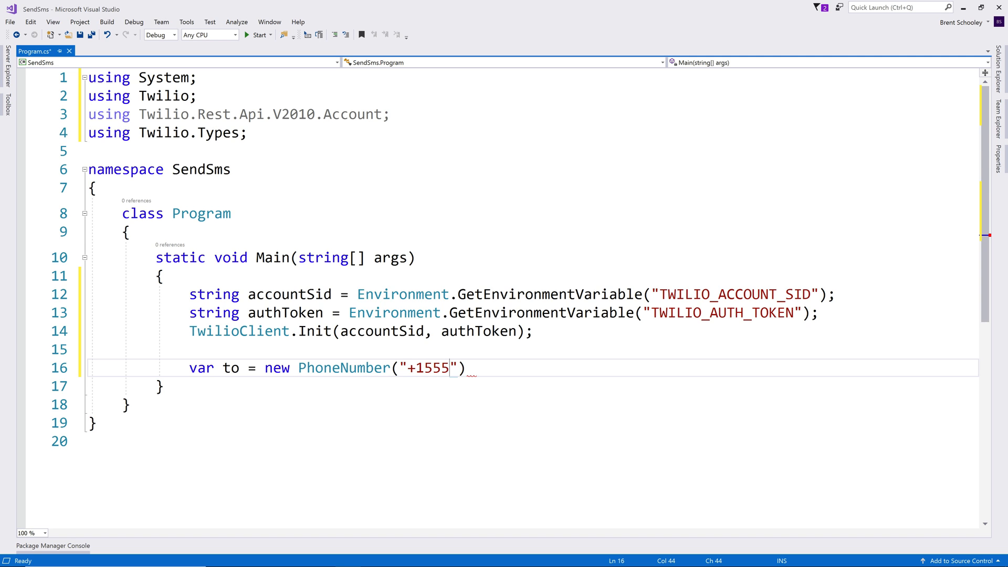
type("5551234")
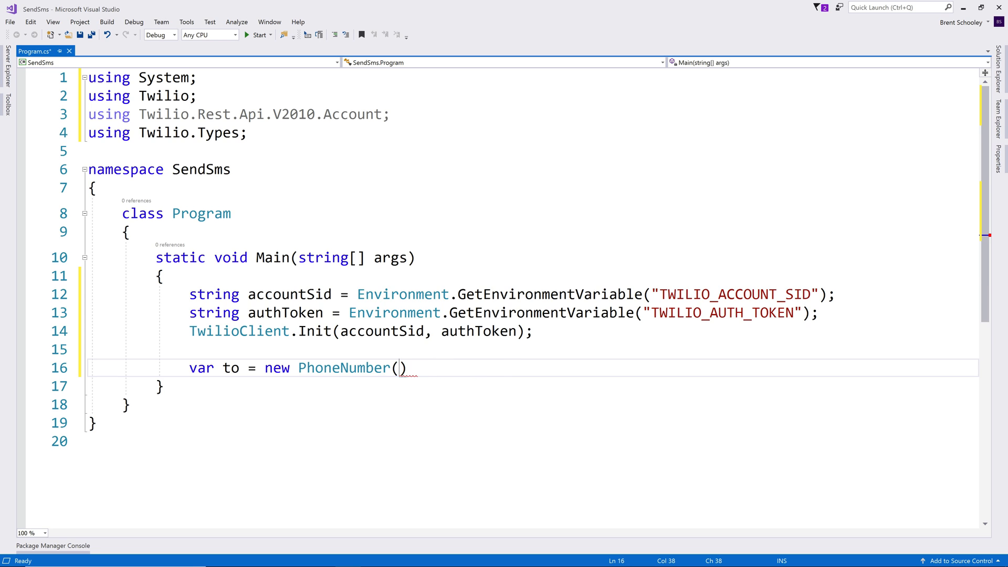
type("Environment.GetEnvironmentVariable(\"")
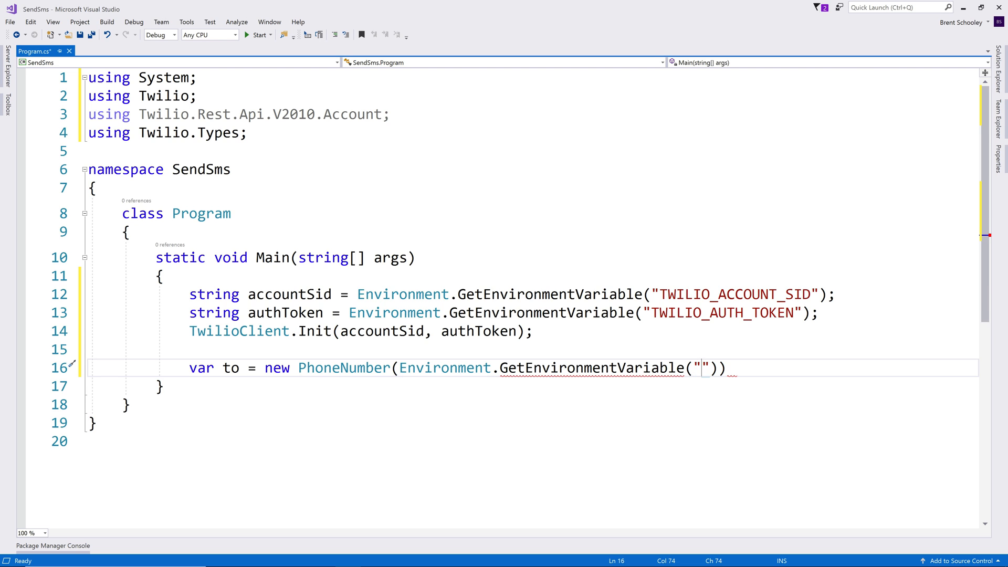
type("MY_PHONE_NUMBER\"));")
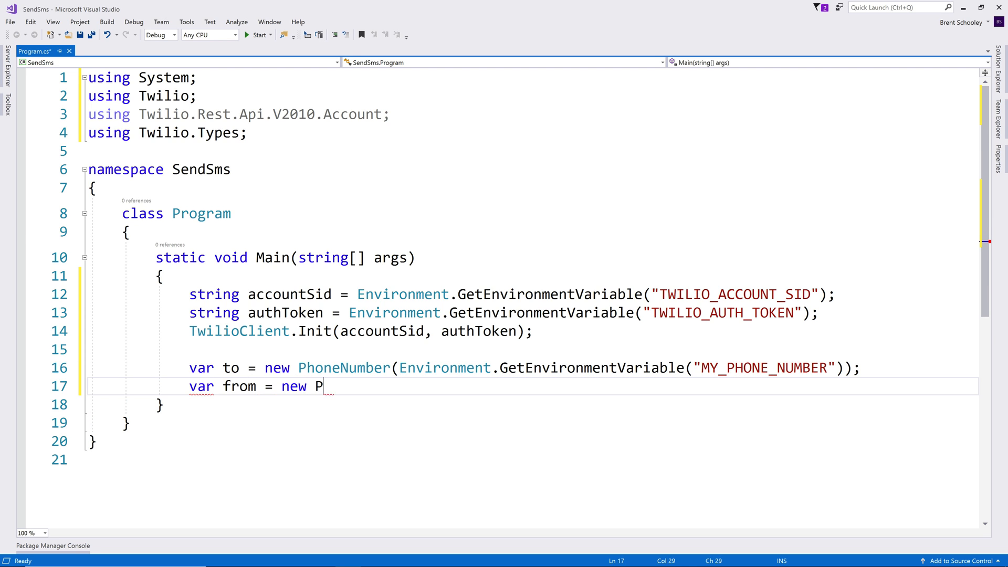
Define 'from' as a PhoneNumber for the purchased +1267930... Twilio number
type("honeNumber")
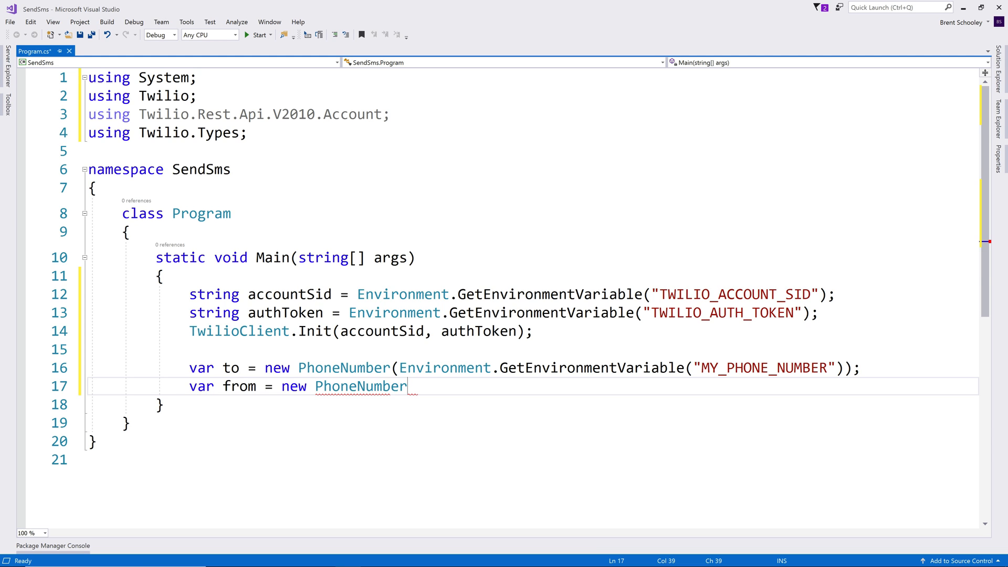
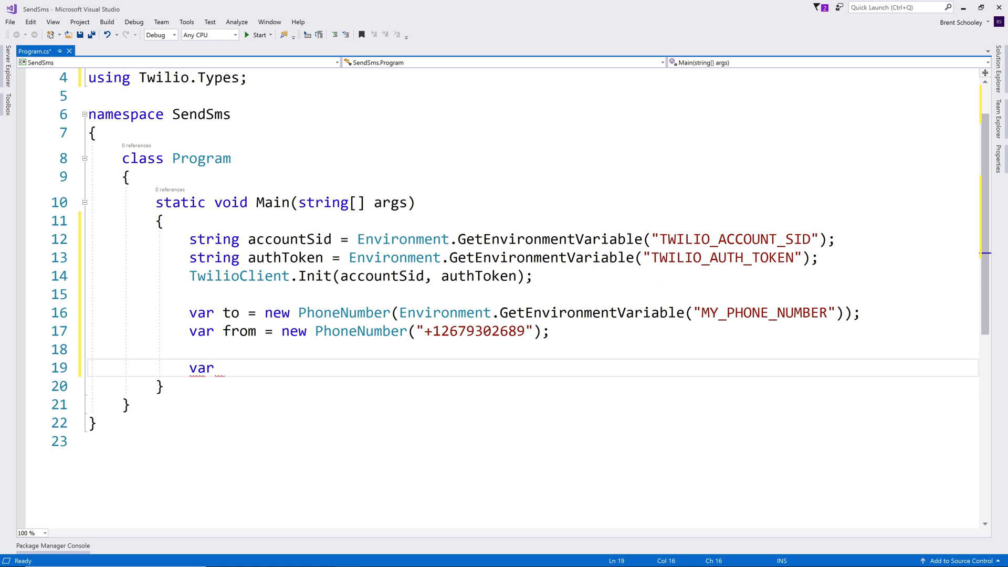
Create the message via MessageResource.Create with to, from and body 'Congrats on sending your first SMS using C#!'
type("message = Mes")
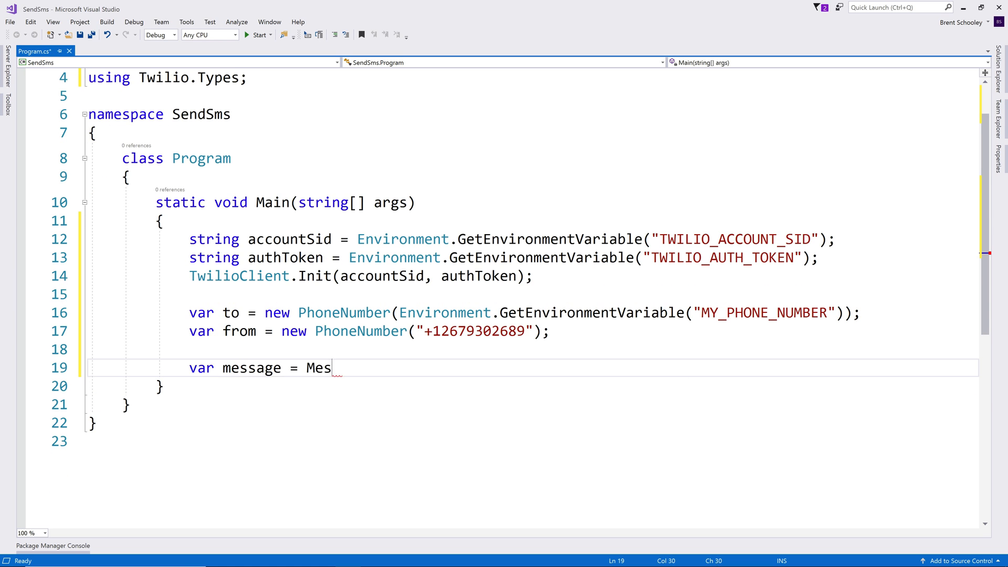
type("sageResource.Create(")
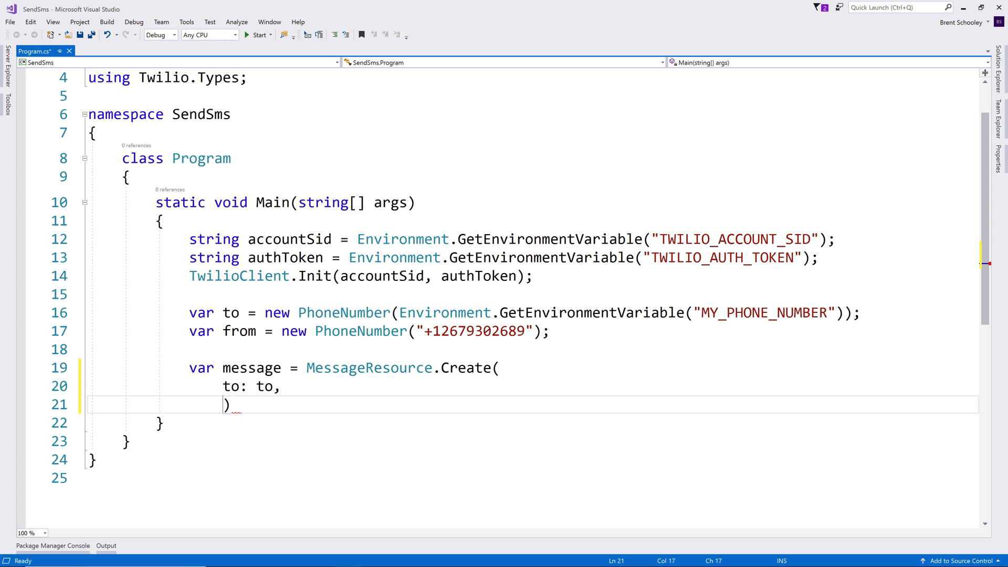
type("from: from,")
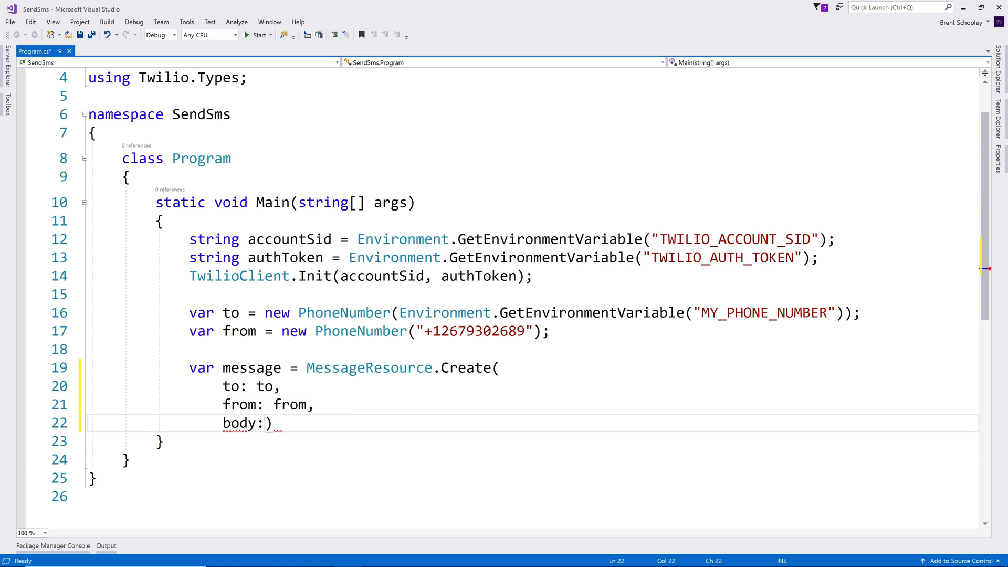
type("\"Congrats on \"")
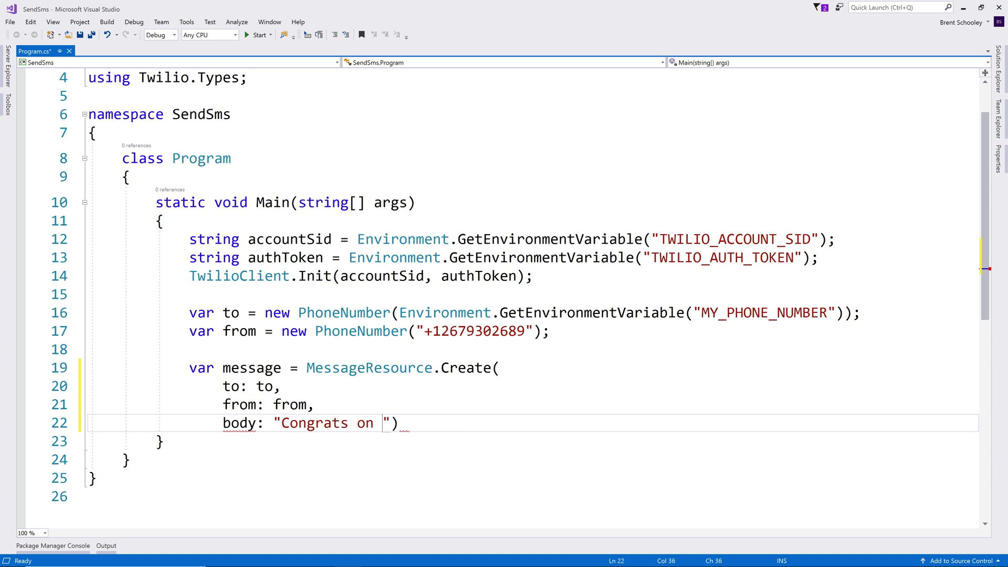
type("sending your first SMS using C#!")
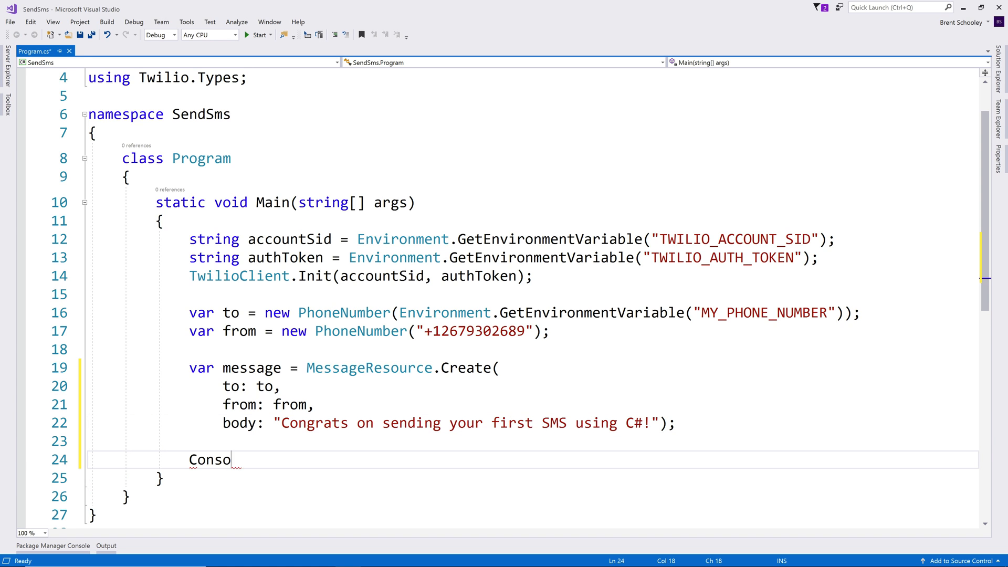
Write message.Sid to the console, wait on Console.ReadLine, and start the SendSms app
type("le.WriteLine")
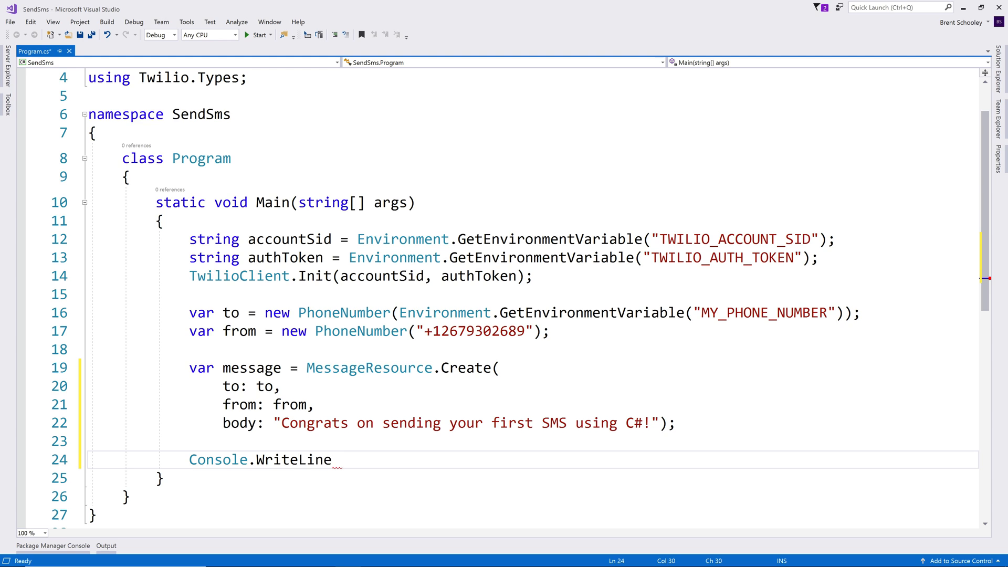
type("(message.Sid);")
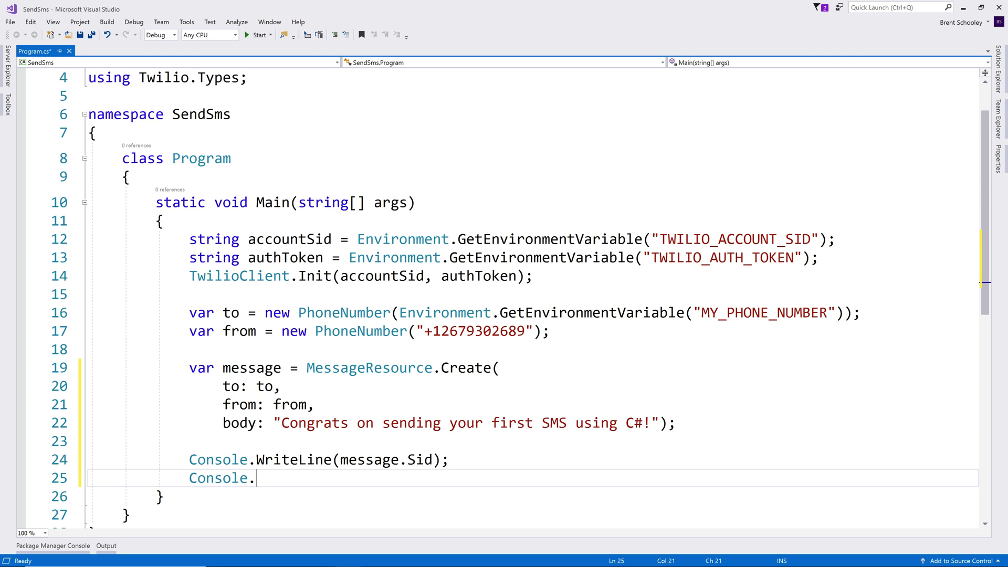
type("ReadLine();")
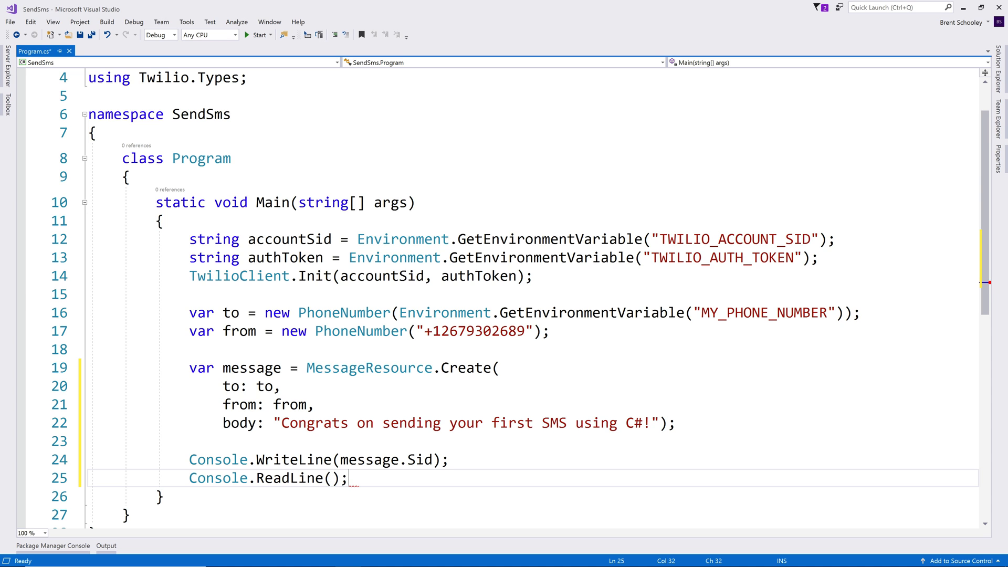
left_click(256, 35)
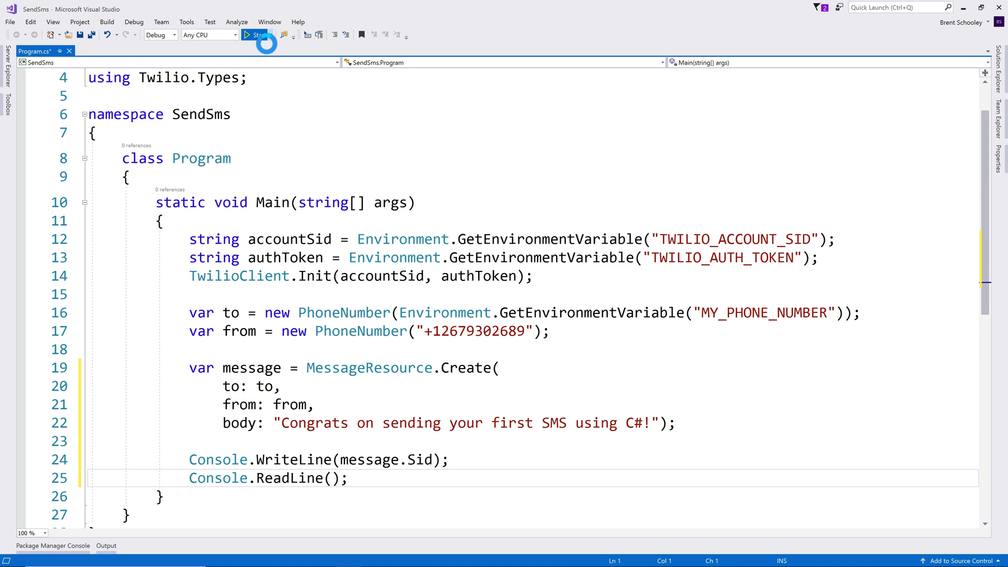
left_click(250, 35)
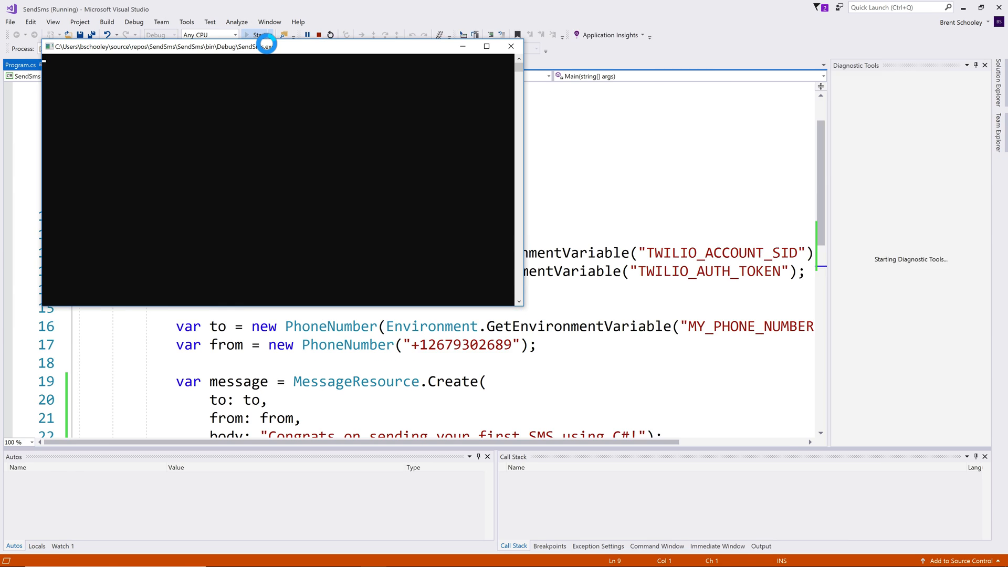